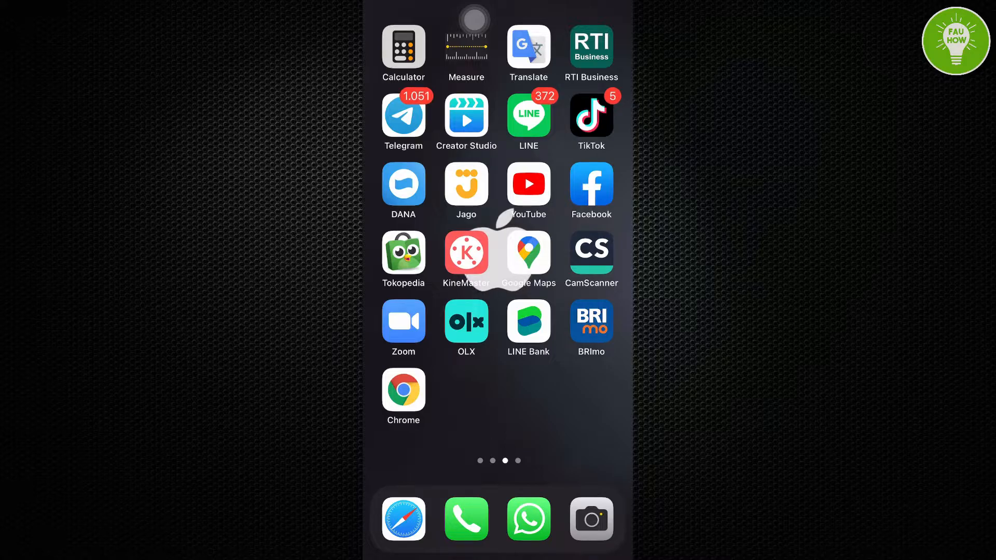
# Launch YouTube from the home screen so its home feed appears
pyautogui.click(528, 185)
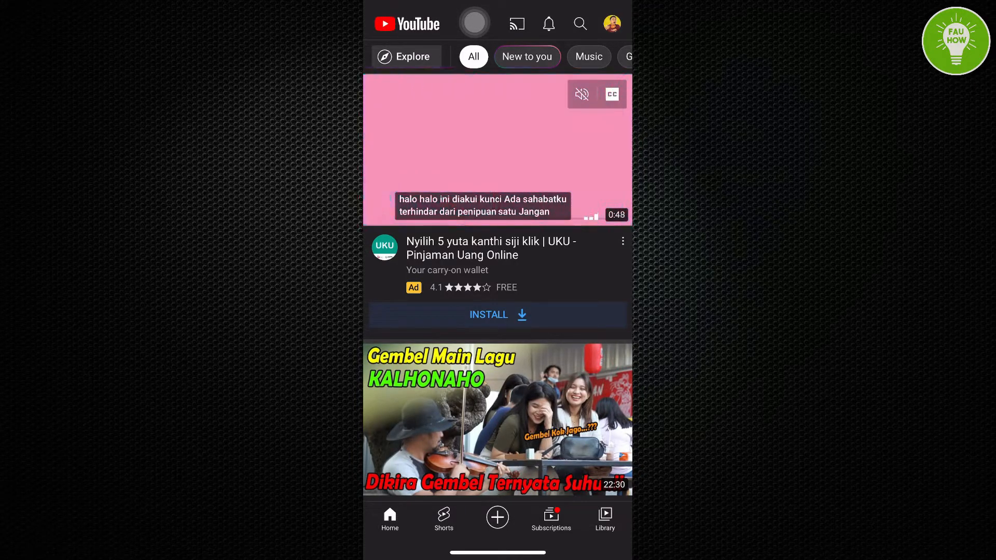
pyautogui.click(613, 22)
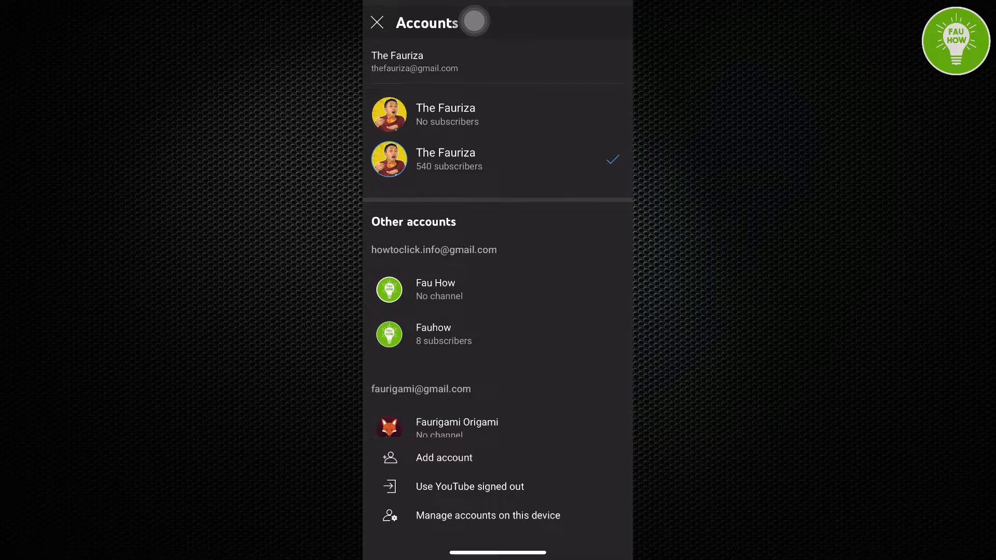
pyautogui.click(381, 22)
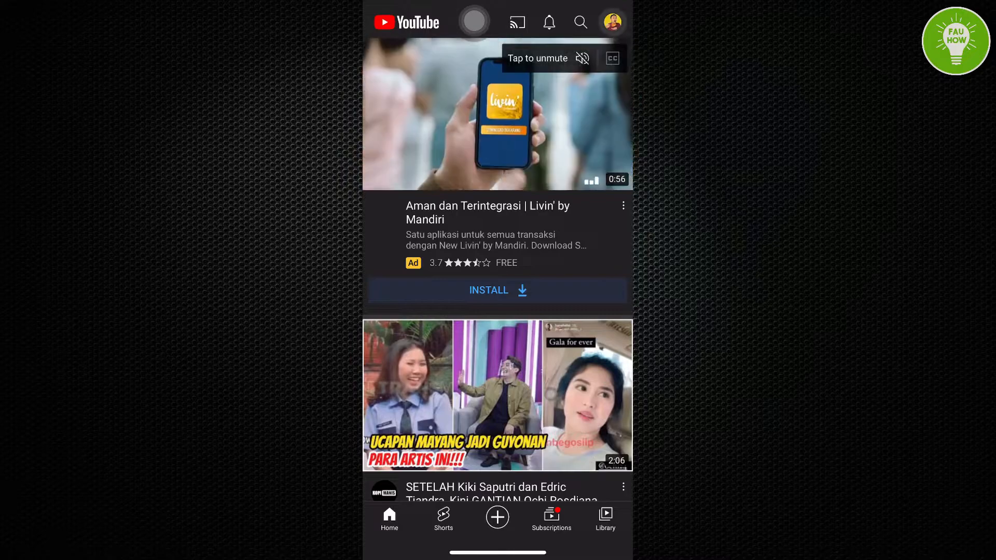
# From the profile avatar menu, go to 'Manage your Google Account' in the in-app browser
pyautogui.click(612, 22)
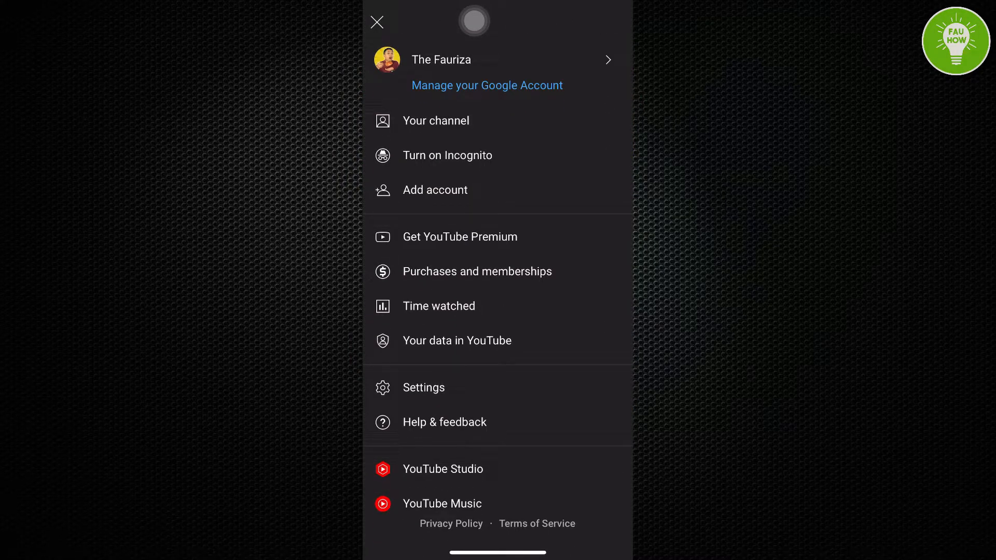
pyautogui.click(487, 85)
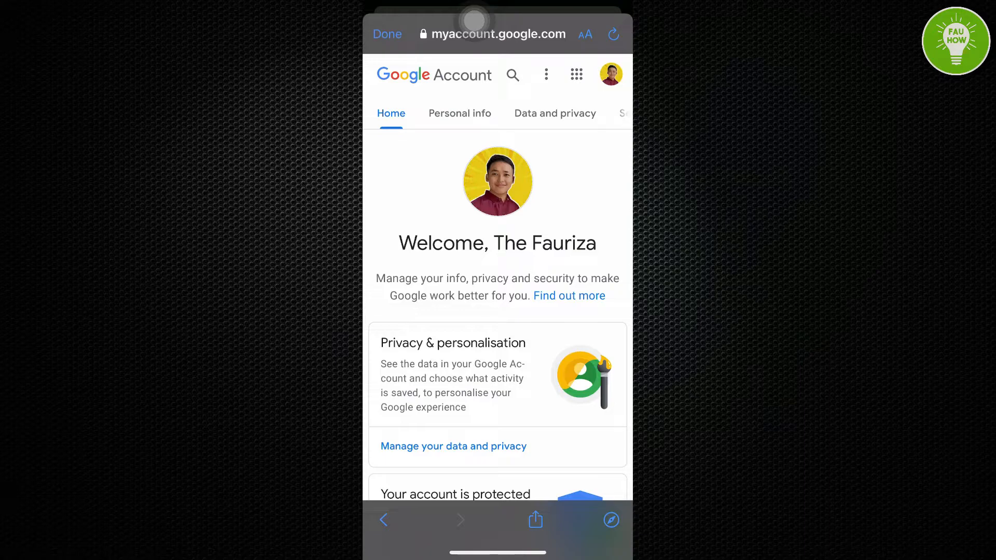
# Show the account panel from the profile picture, listing the account with 'Sign out of all accounts'
pyautogui.click(610, 74)
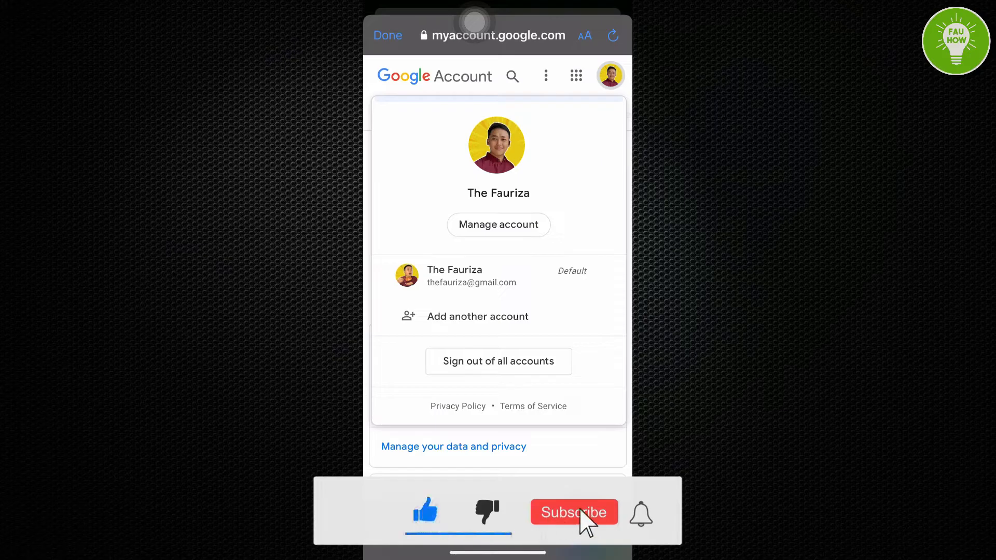
pyautogui.click(573, 512)
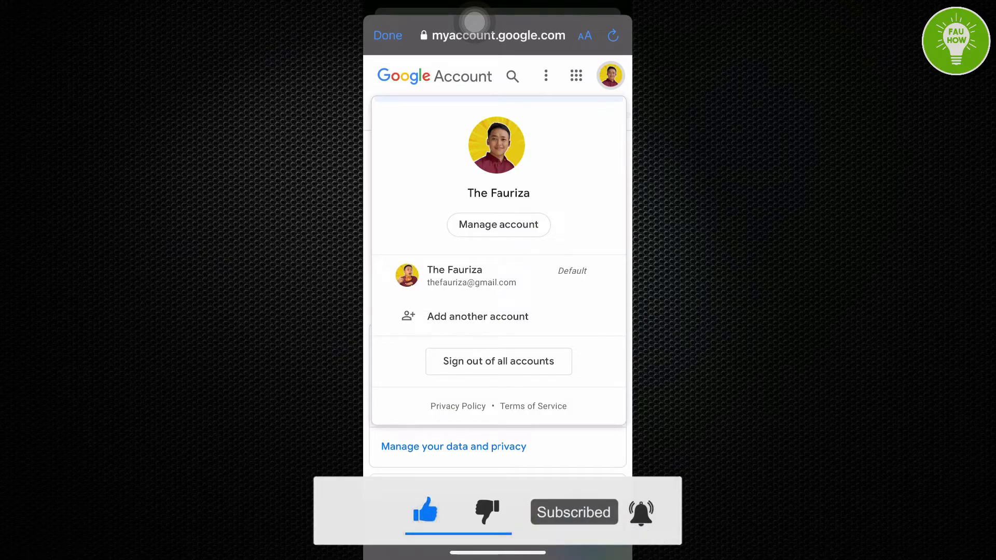